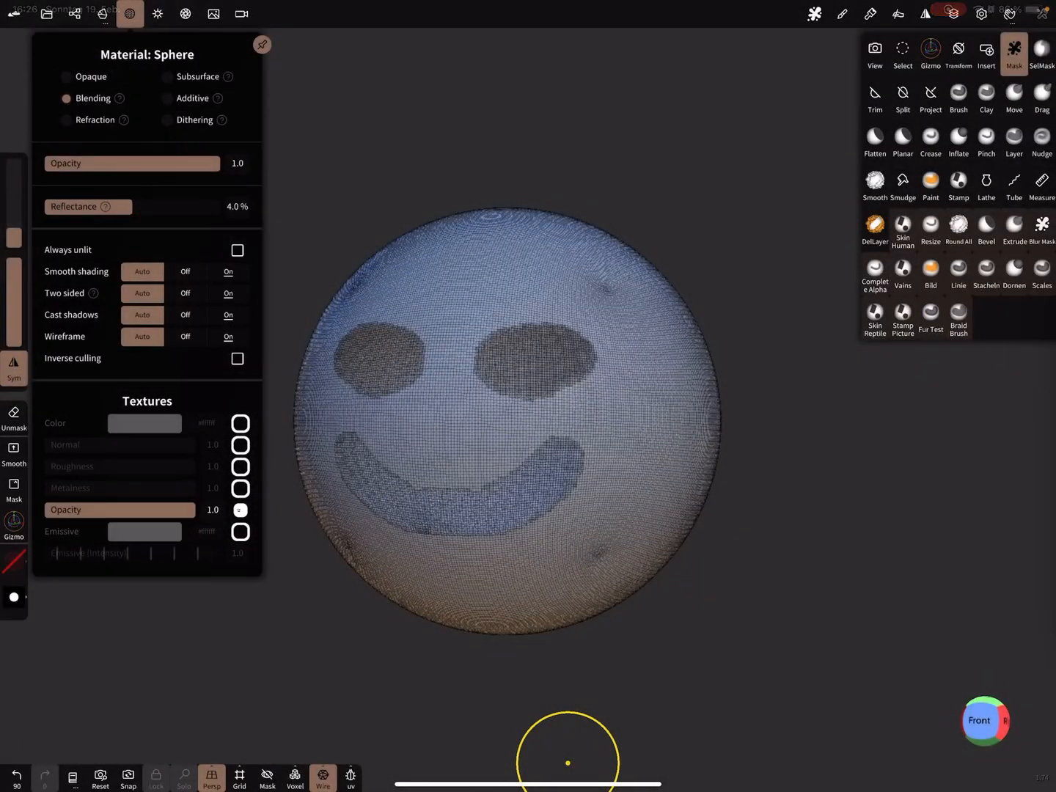
Step: Try Debug UV on the sphere's mesh, then set the UV display back to None
click(236, 778)
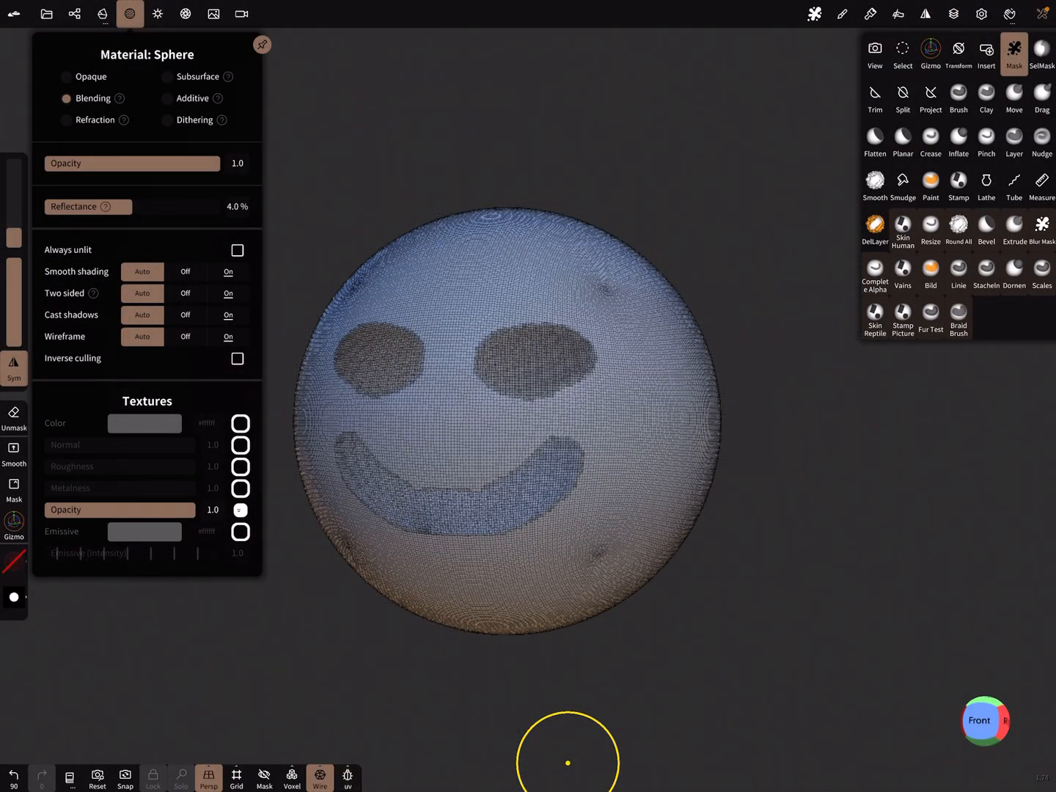
click(346, 777)
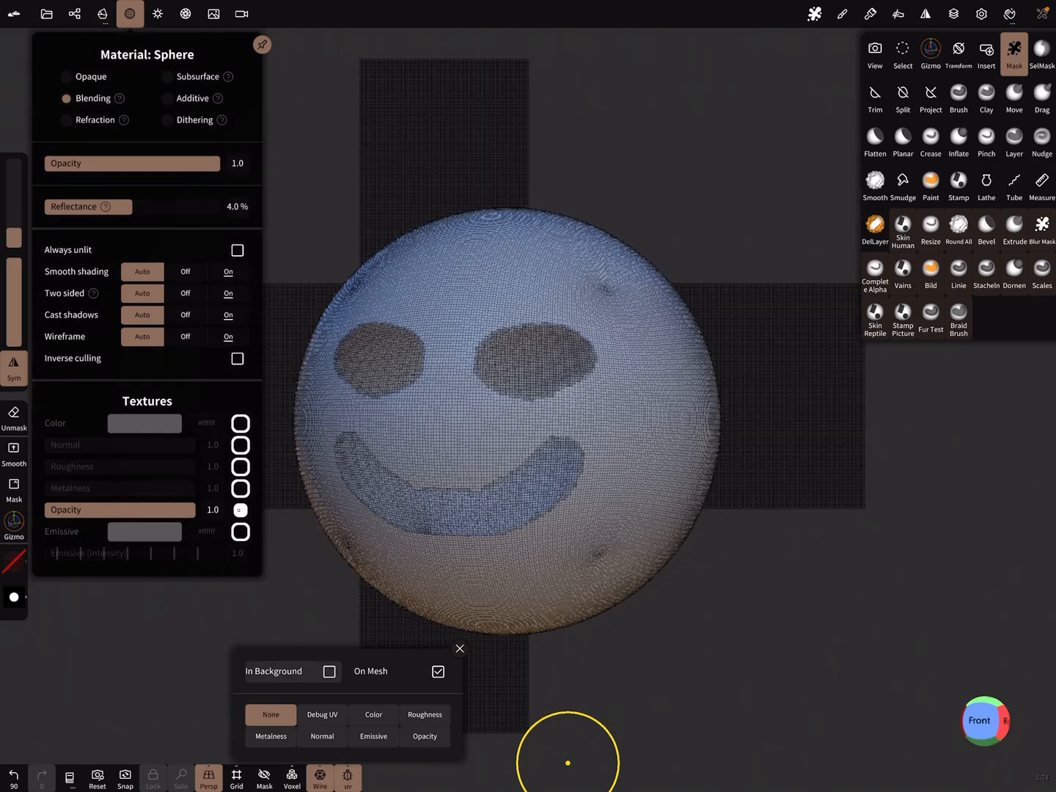
click(321, 714)
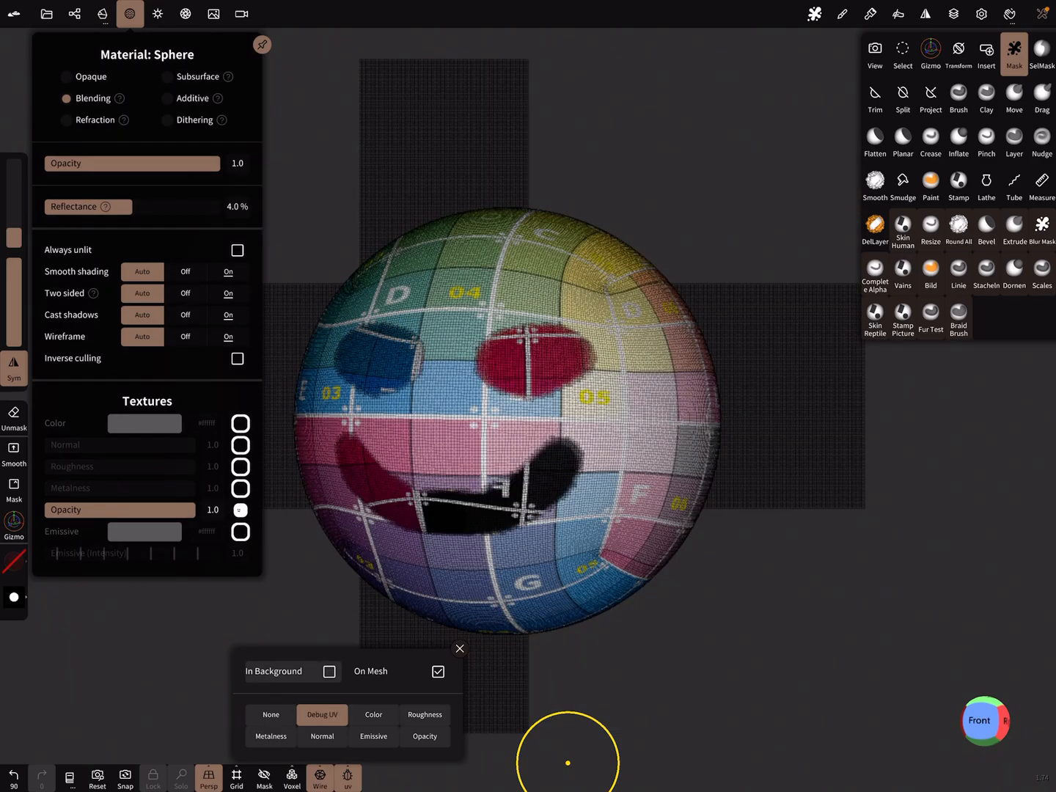
click(270, 715)
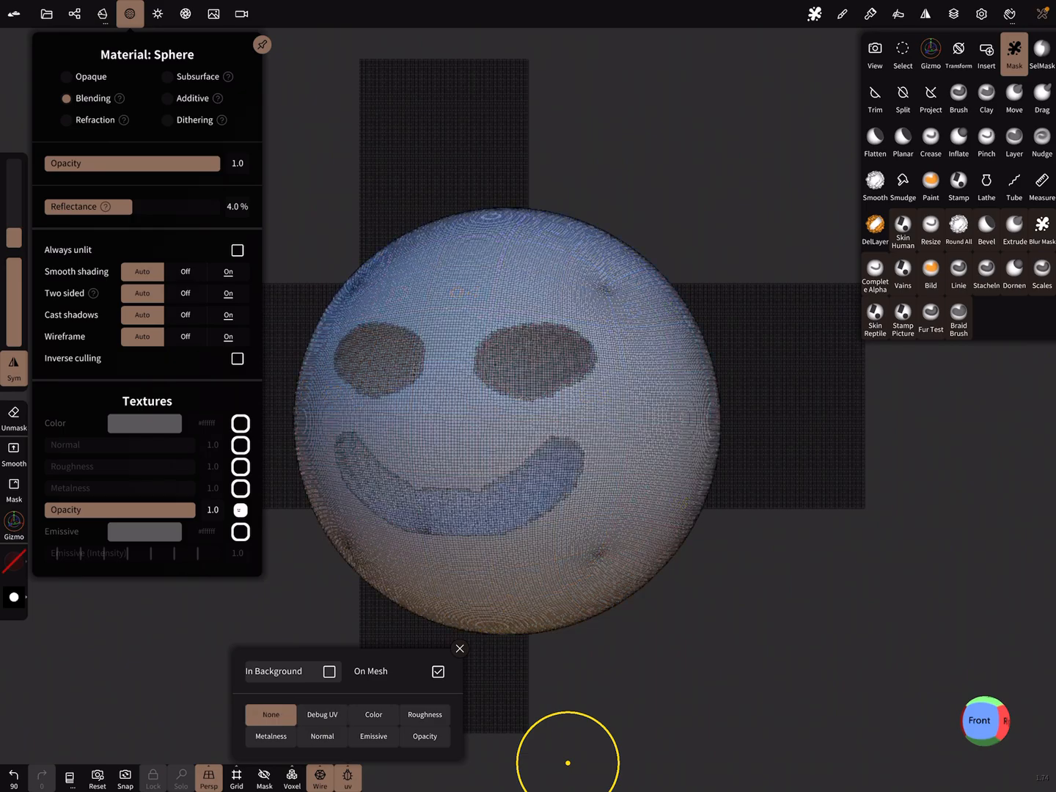
click(426, 713)
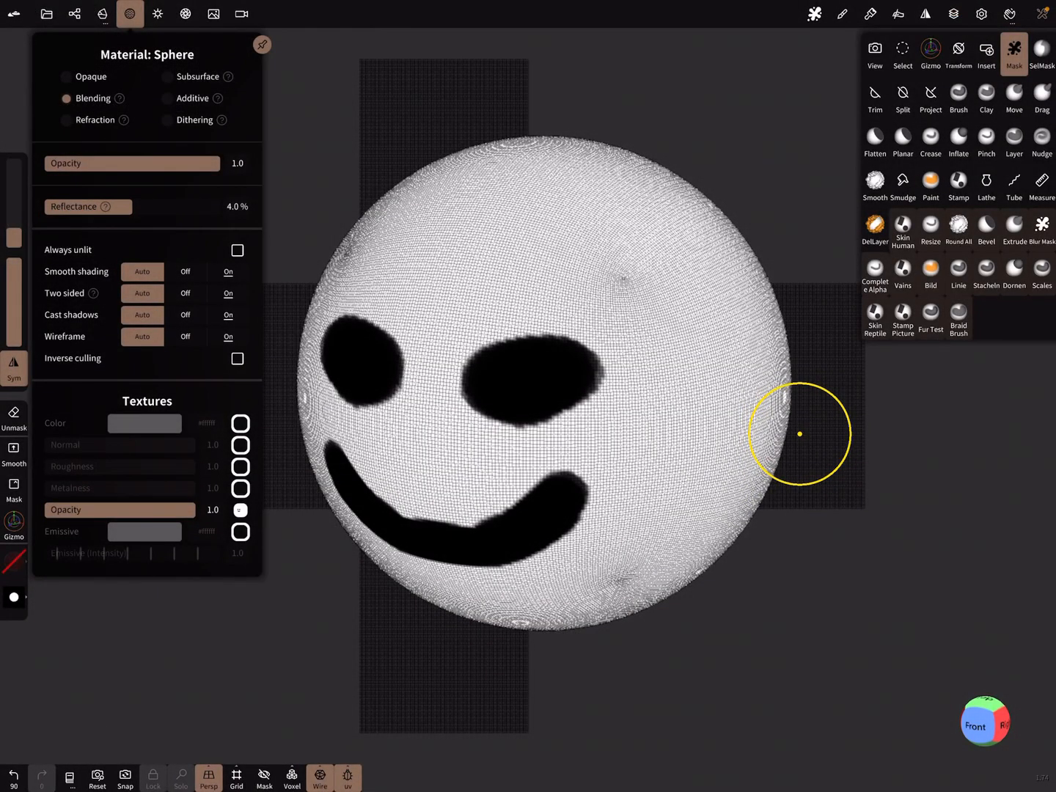
Step: Enable Mask -> Opacity in Texture baking, bake from itself, and view Opacity on the mesh
click(103, 14)
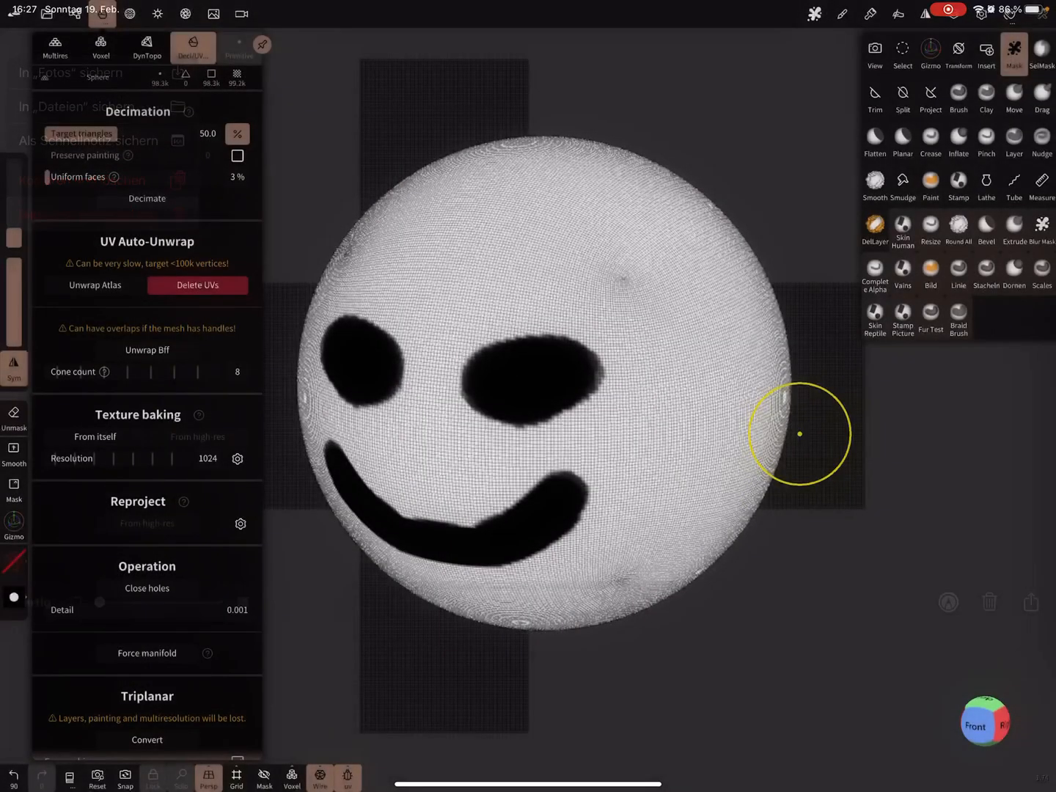
click(238, 457)
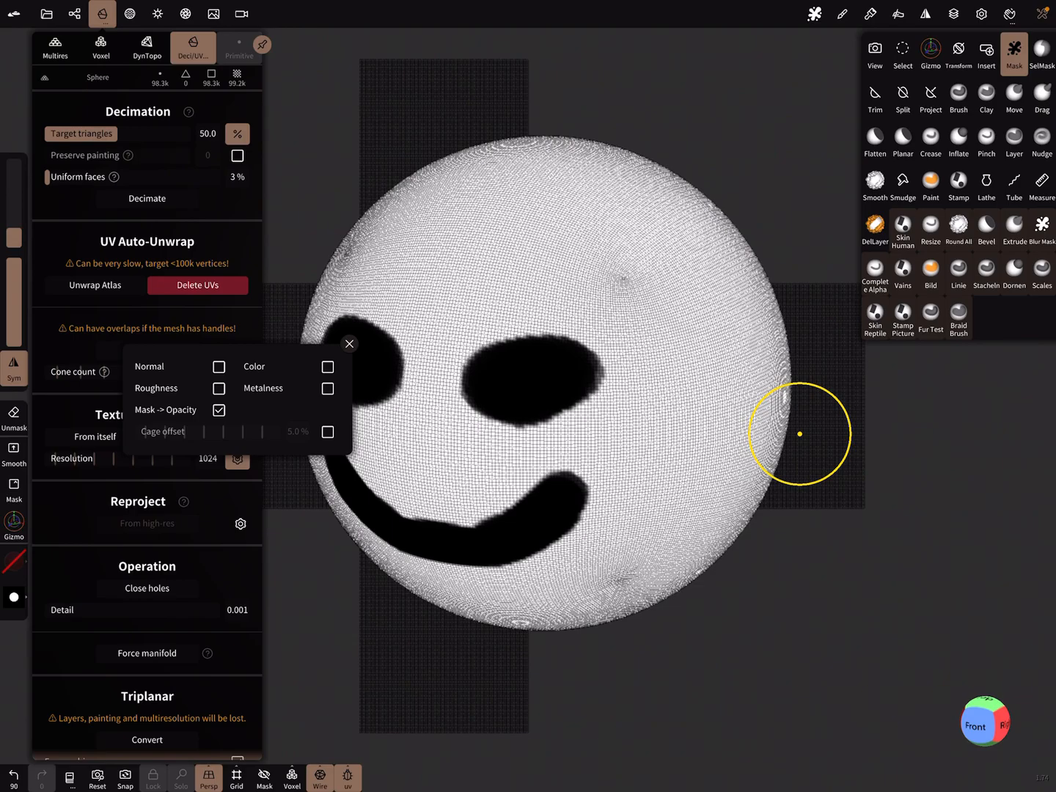
click(74, 13)
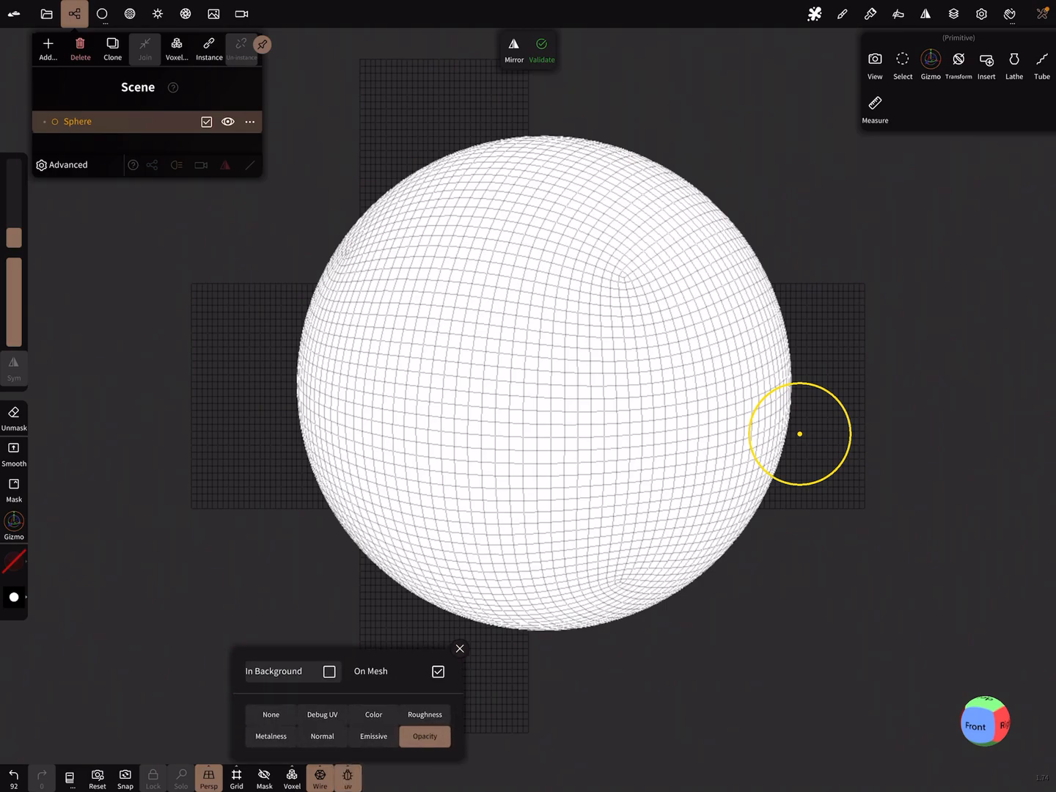
Step: Paint new Mask strokes on the sphere and rebake them into the opacity texture
click(270, 714)
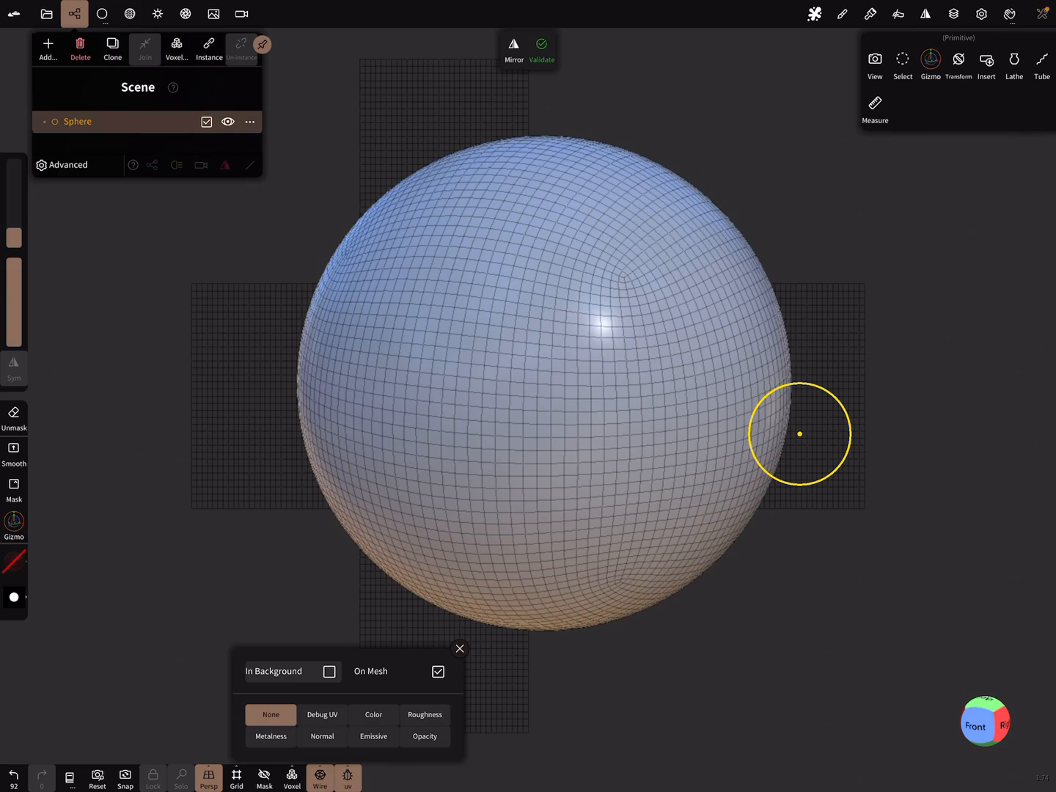
click(426, 736)
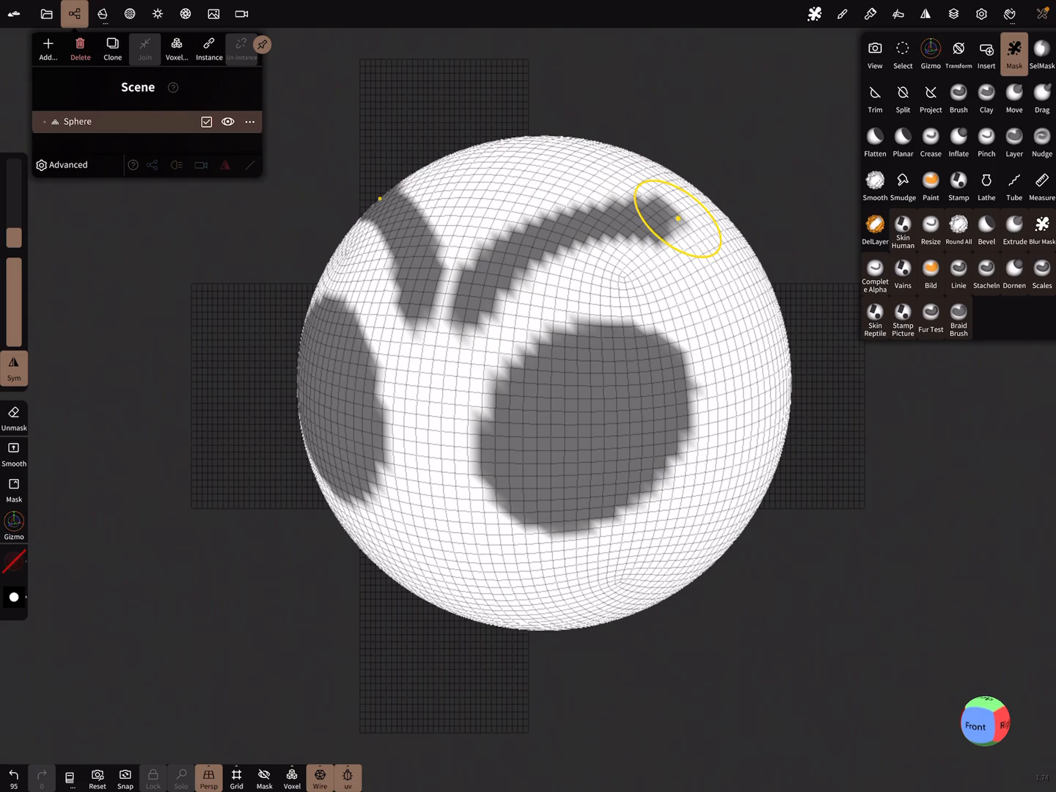
click(101, 13)
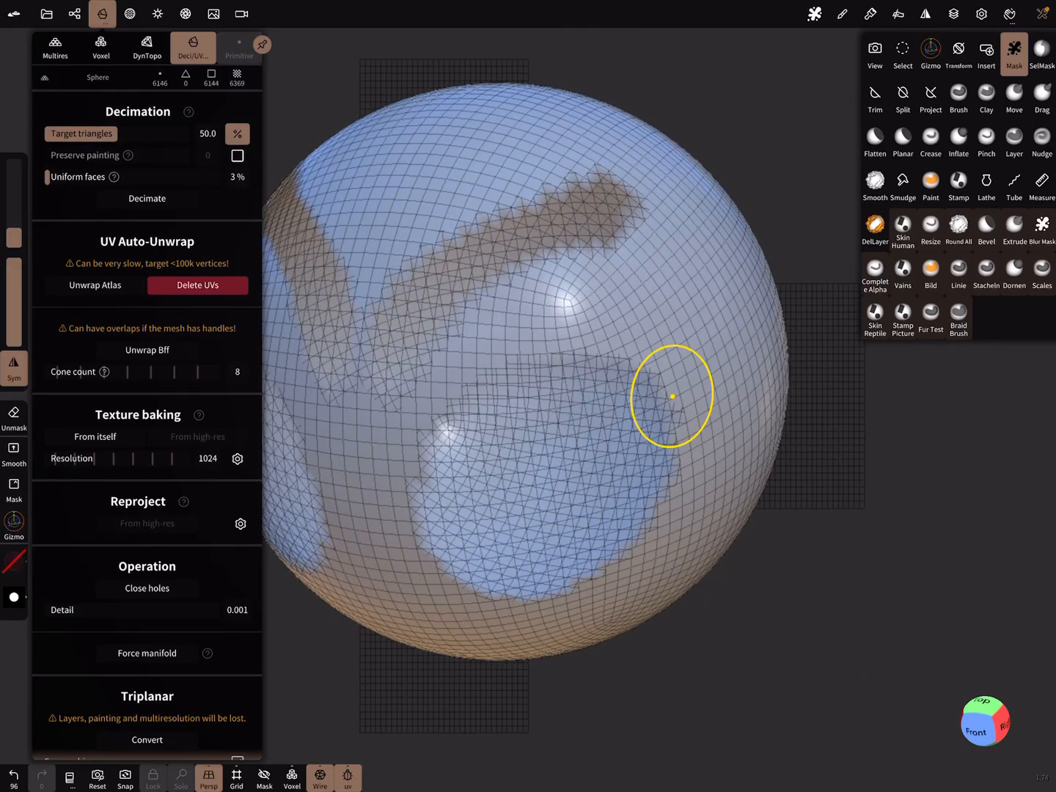
Step: Add a sun light from the Lighting panel and move it toward the sphere's lower right
click(157, 13)
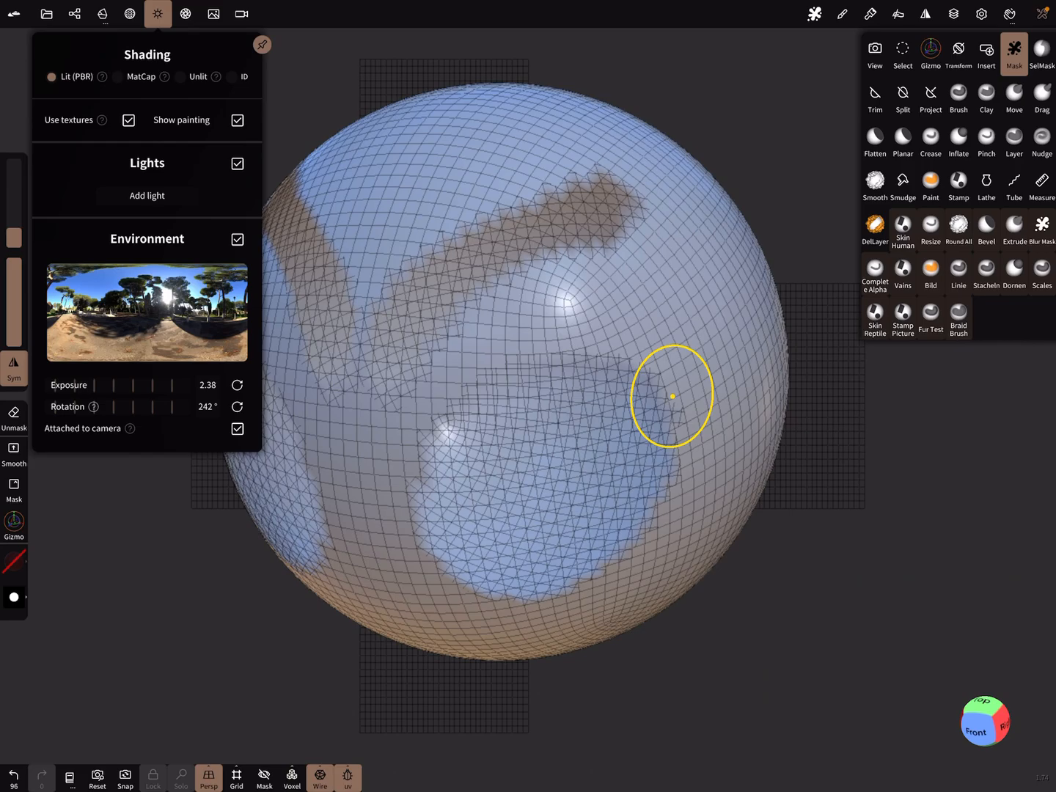
click(147, 196)
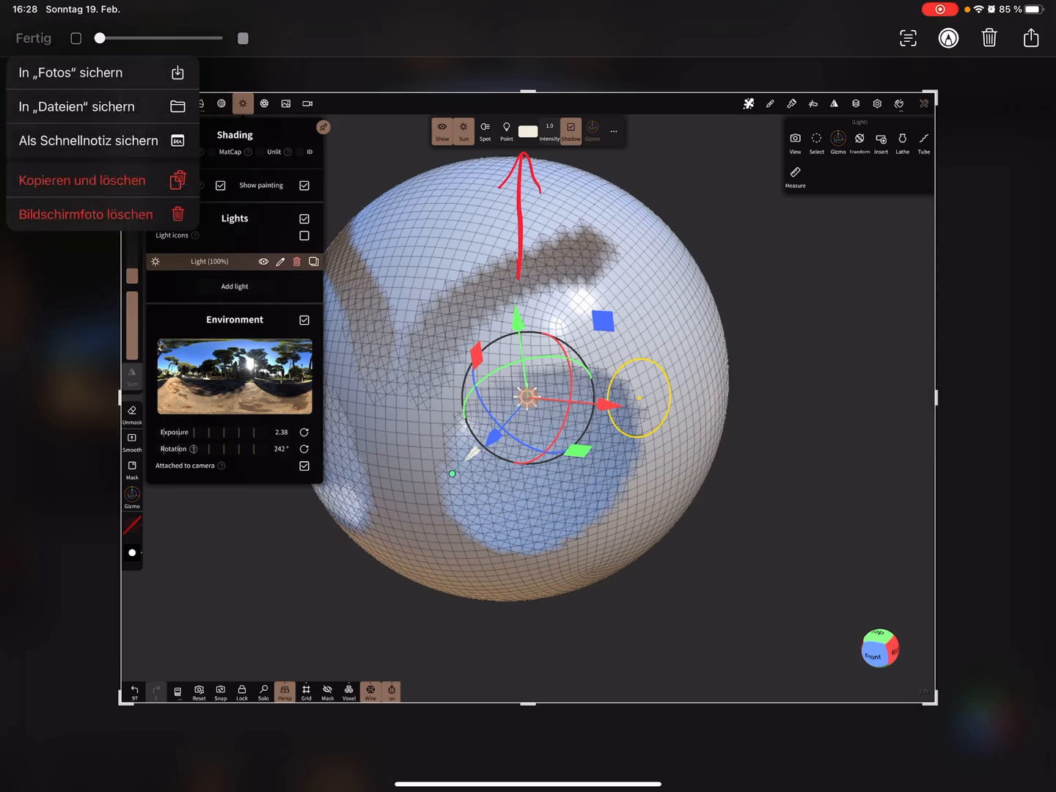
click(33, 38)
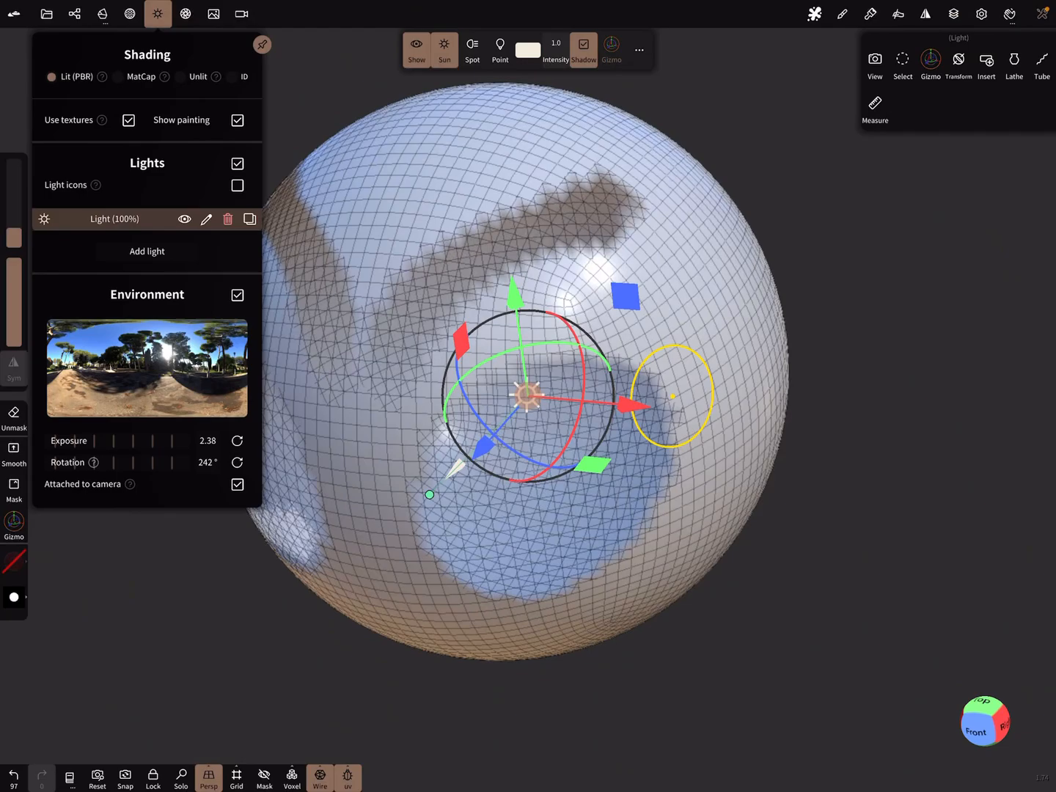
click(74, 13)
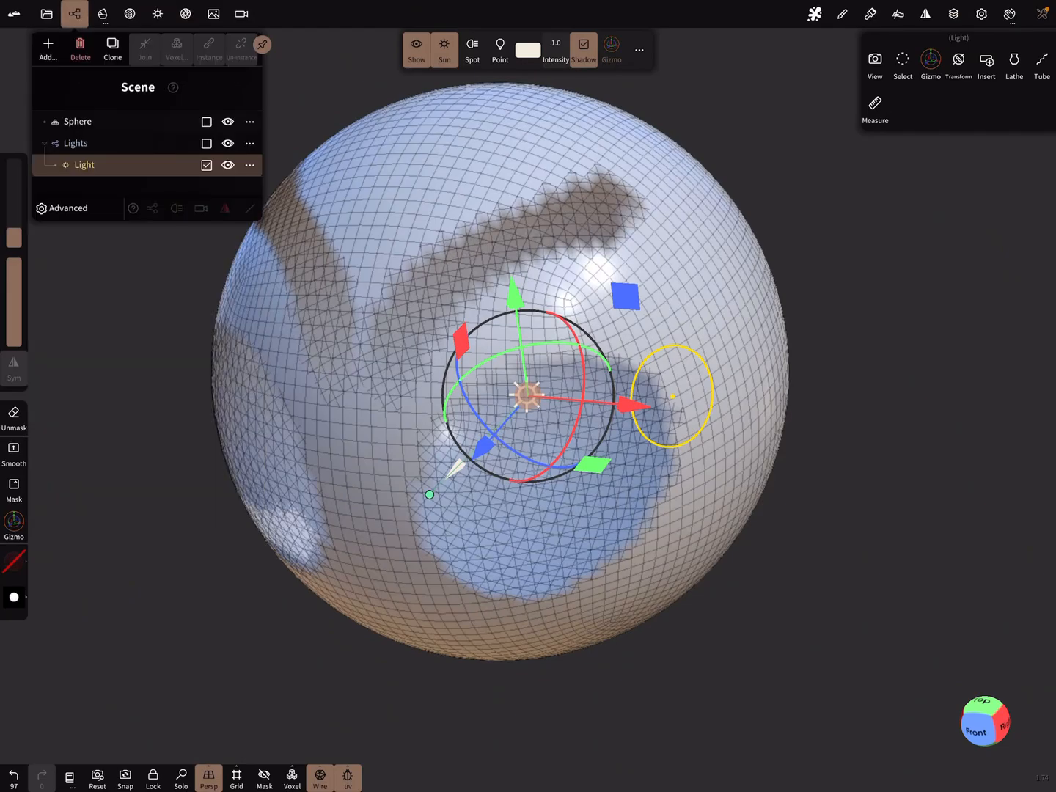
click(47, 44)
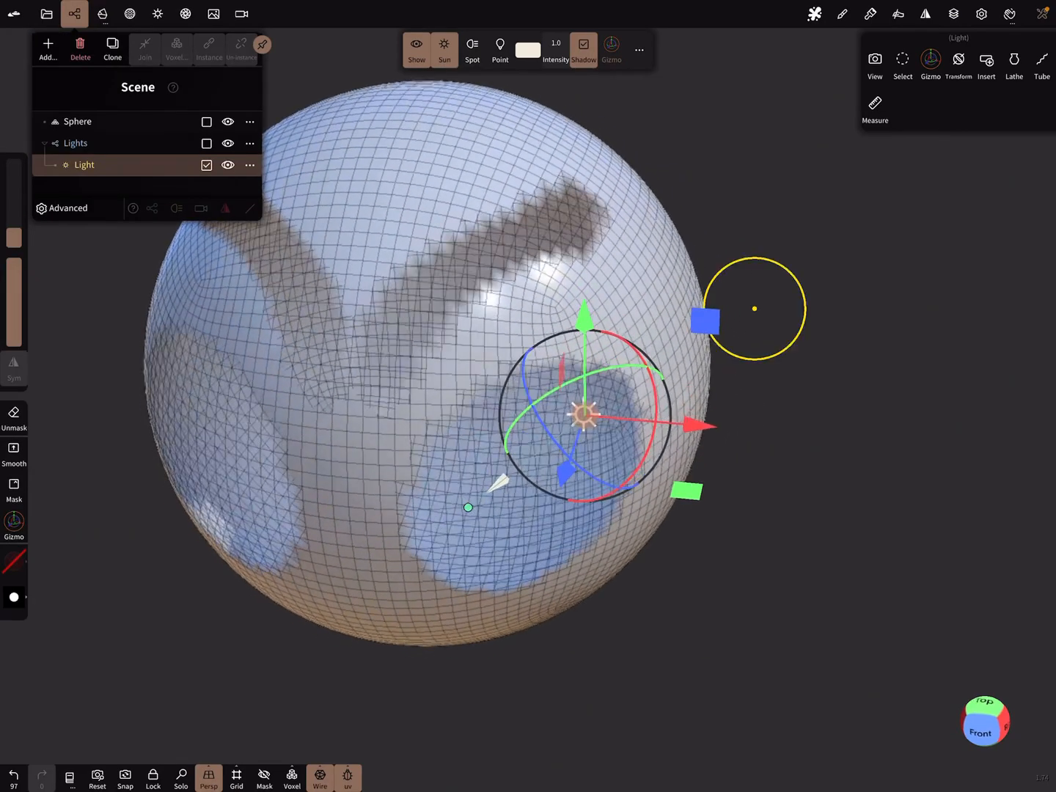
Step: Insert a new Sphere and a Cone via Scene > Add, then delete the cone and old sphere
click(47, 44)
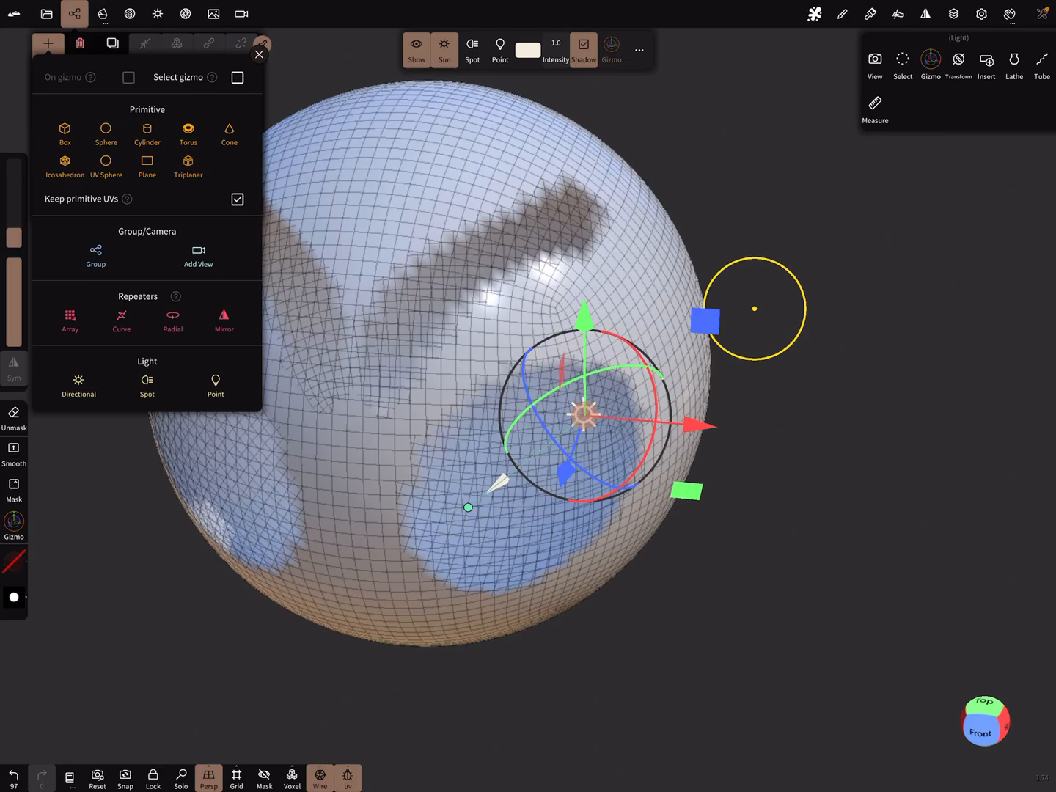
mouse_move(213, 76)
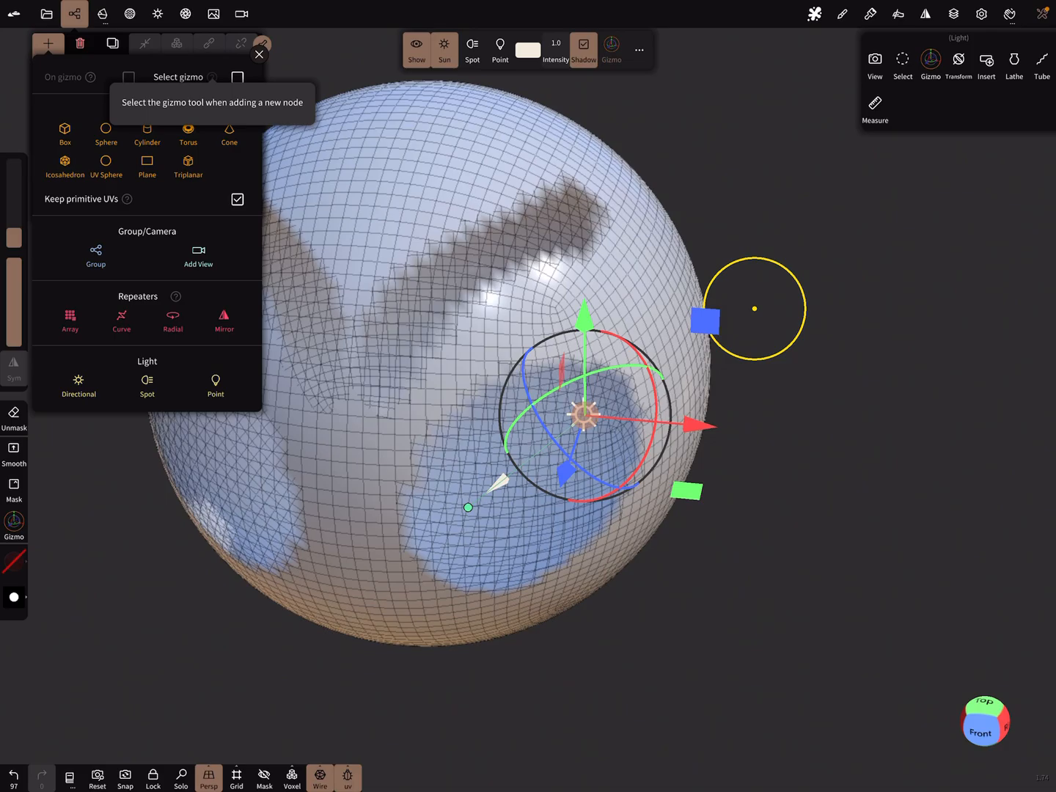
click(258, 56)
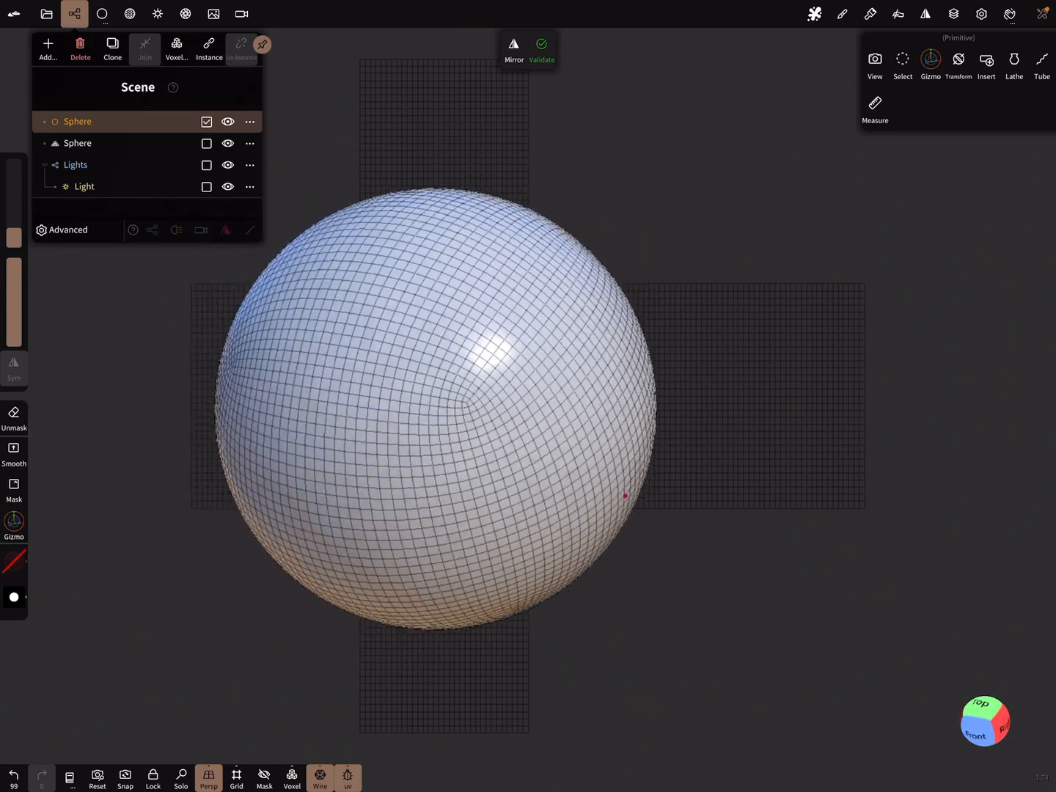
click(47, 44)
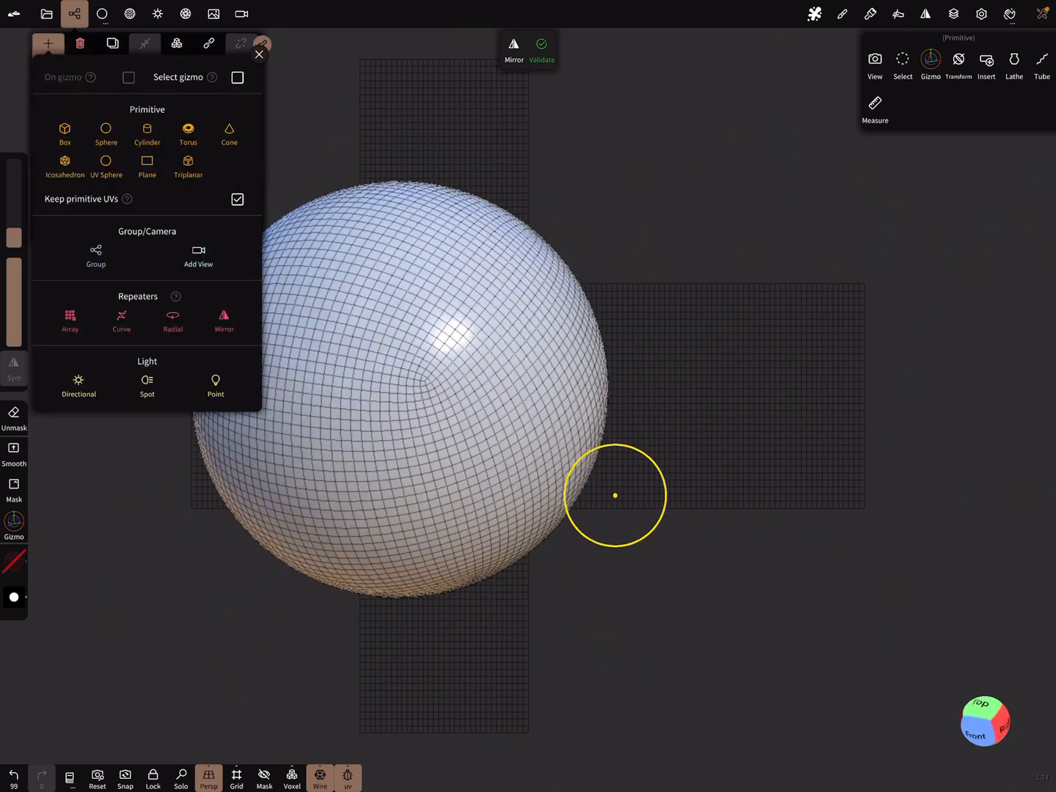
click(238, 76)
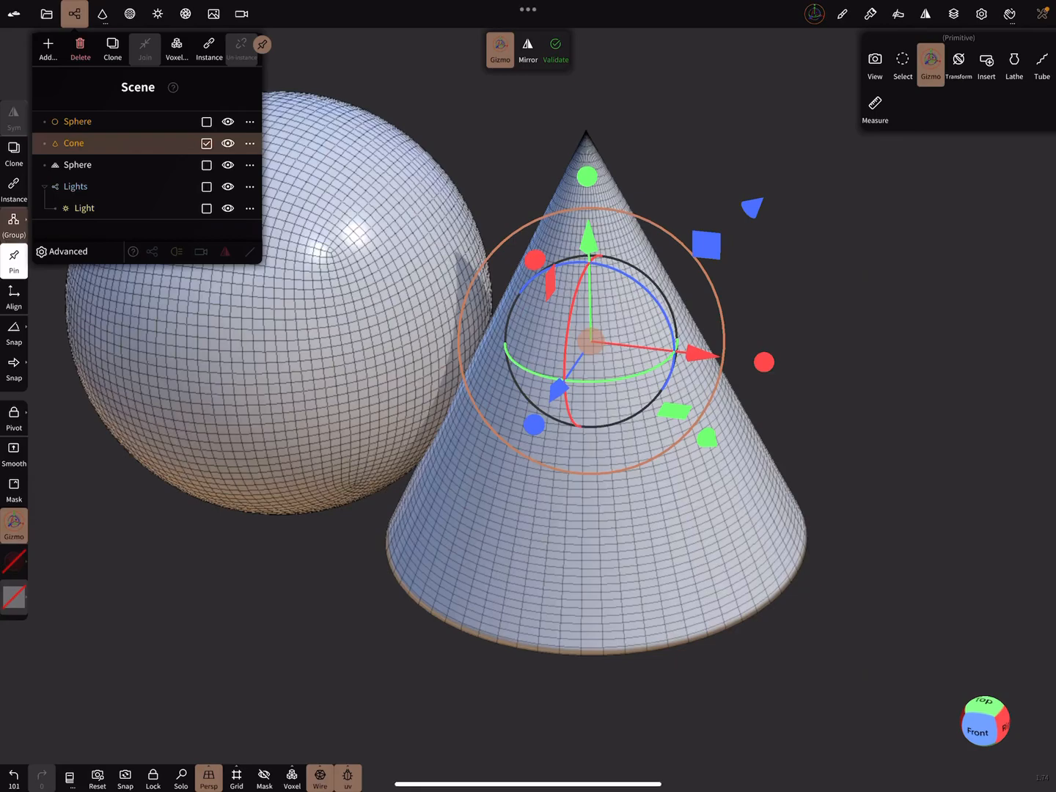
click(79, 50)
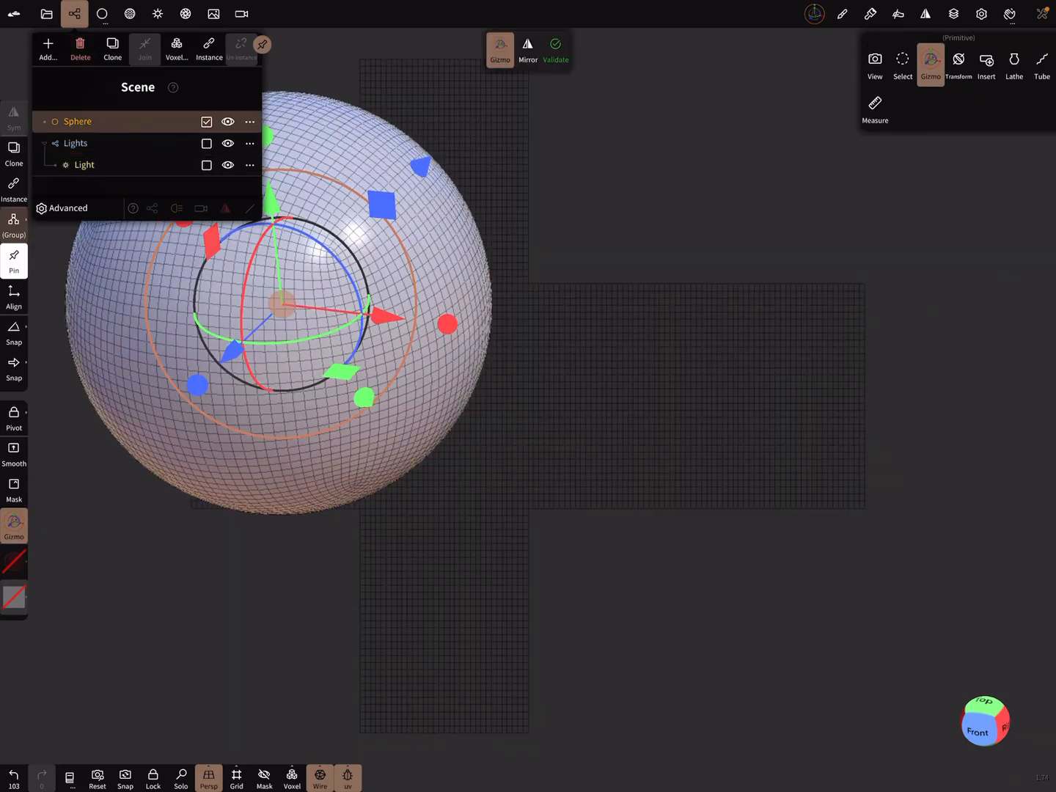
Step: Insert a Box at the gizmo position and move it into place
click(47, 44)
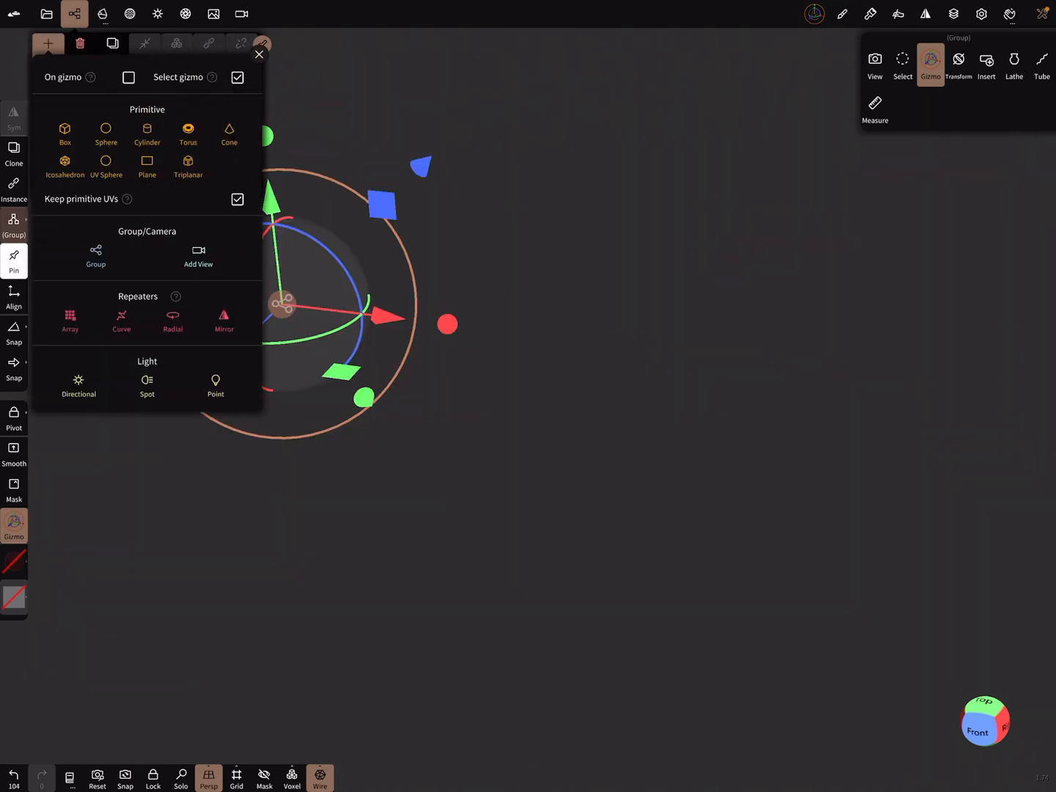
click(64, 132)
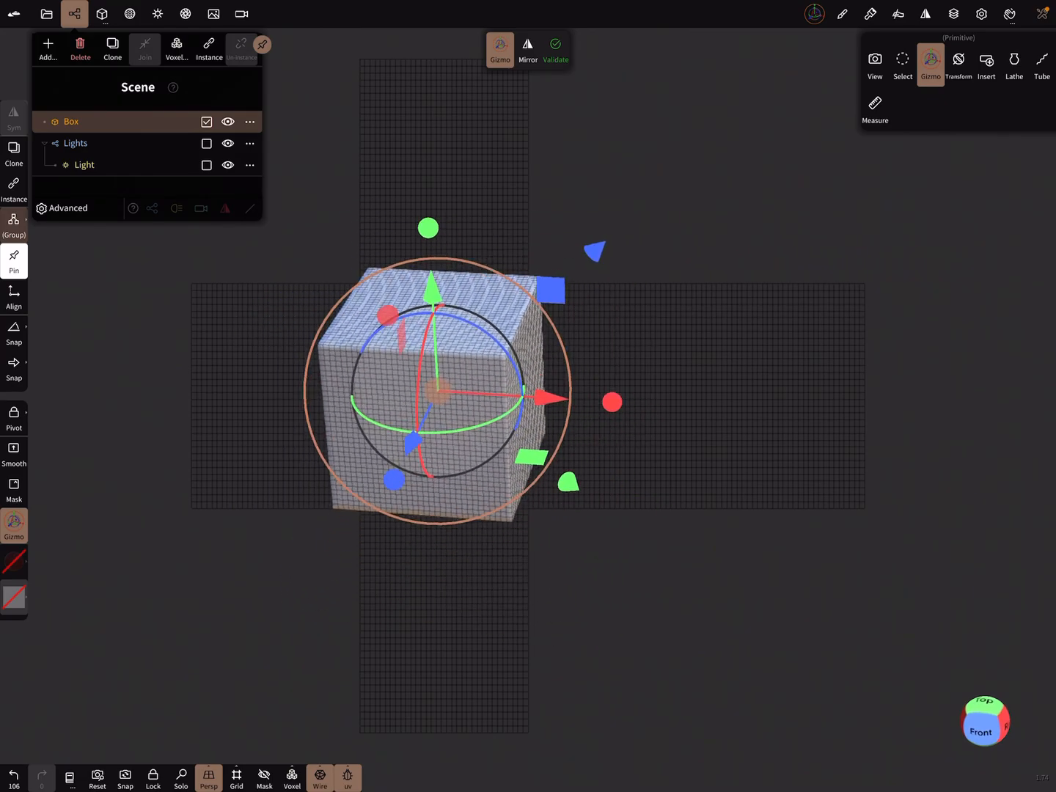
click(930, 62)
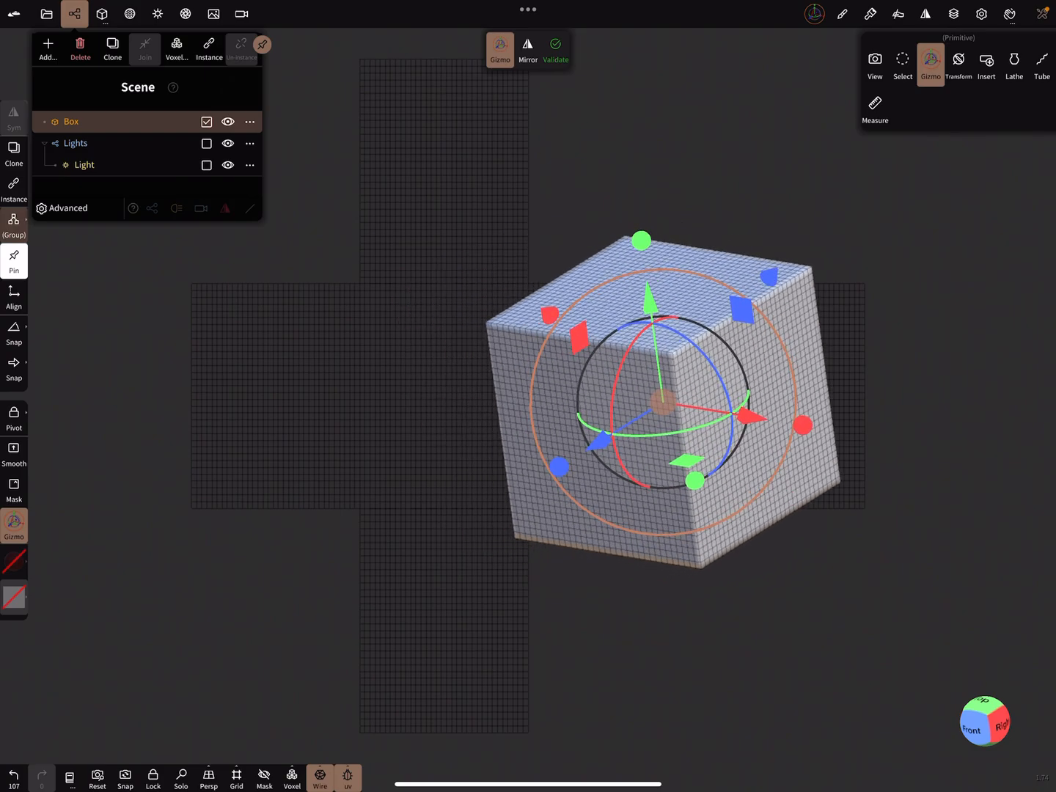
Step: Insert a Torus at the gizmo position floating above the box
click(47, 44)
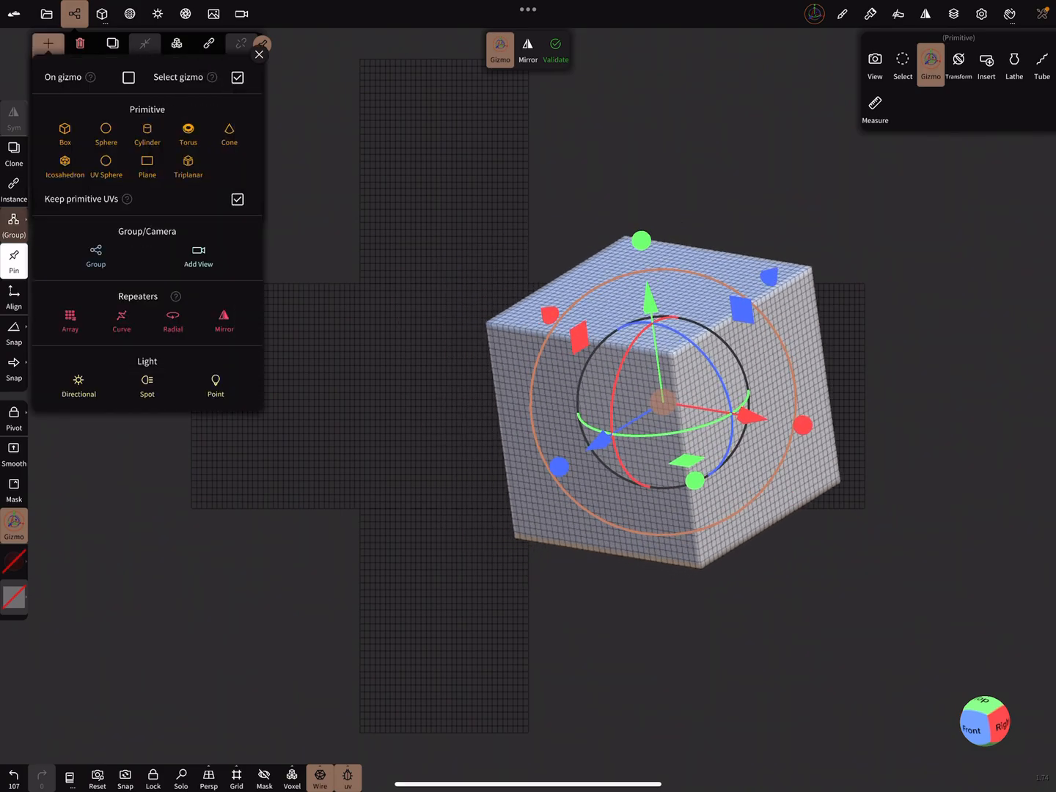
click(129, 76)
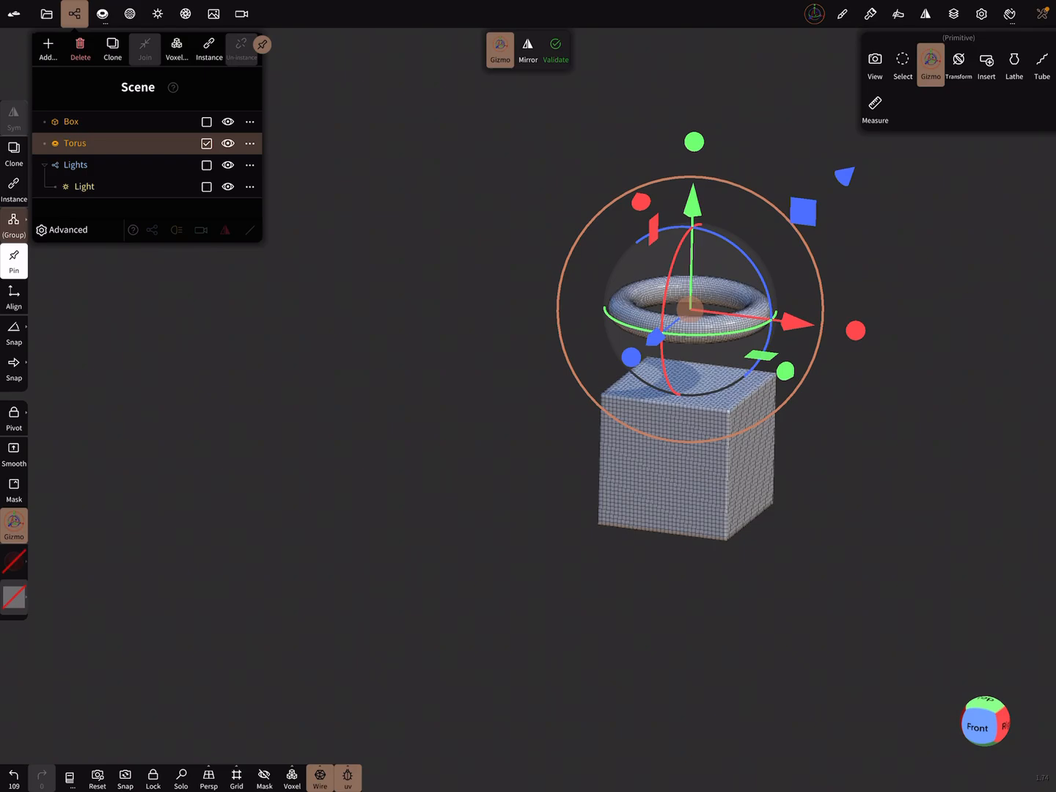
click(46, 44)
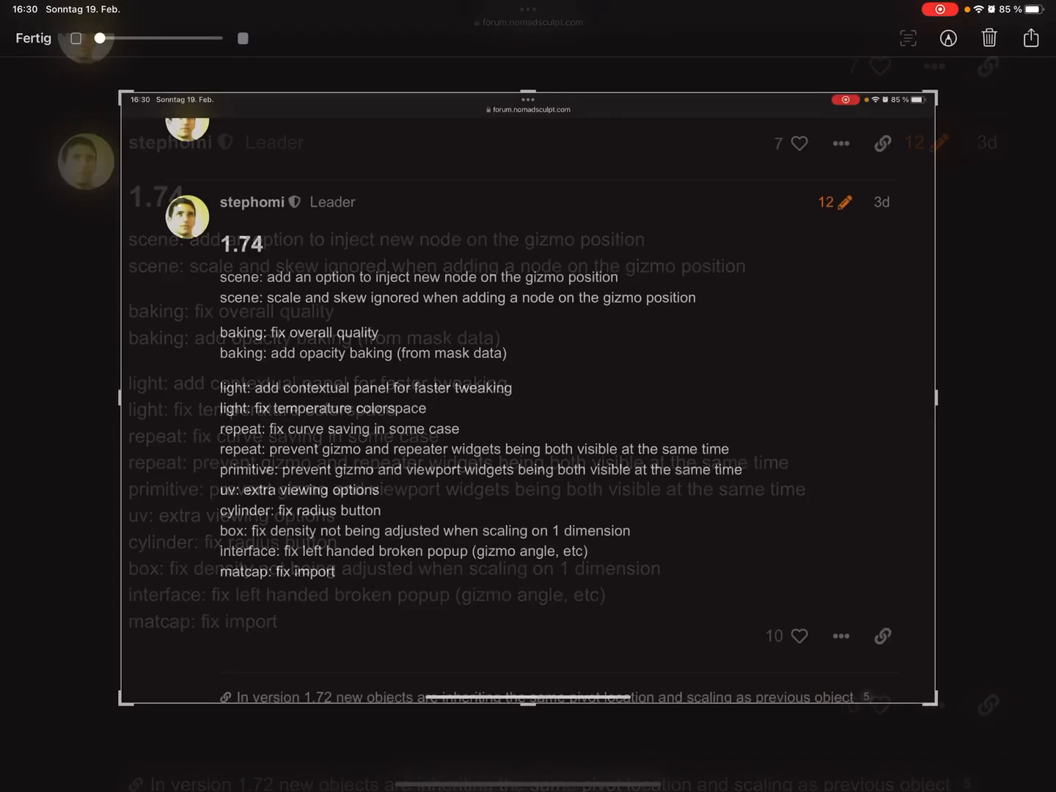
Step: Show the Nomad Sculpt 1.74 release notes forum post in Safari
click(948, 38)
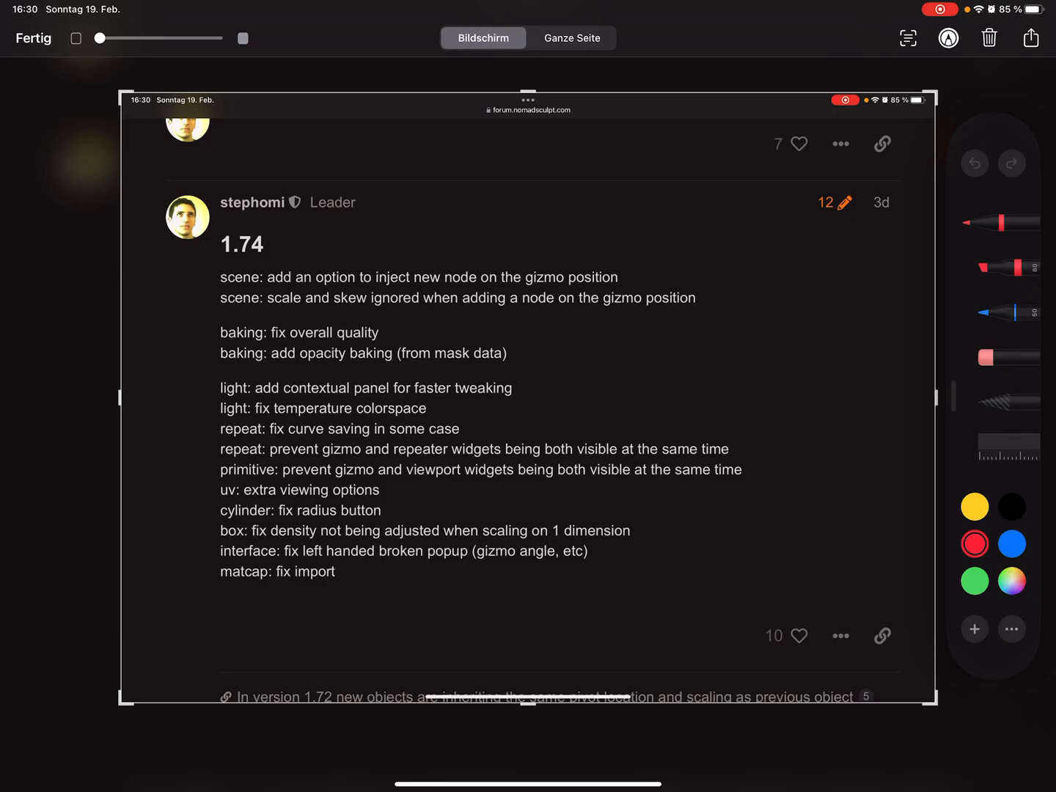
click(32, 38)
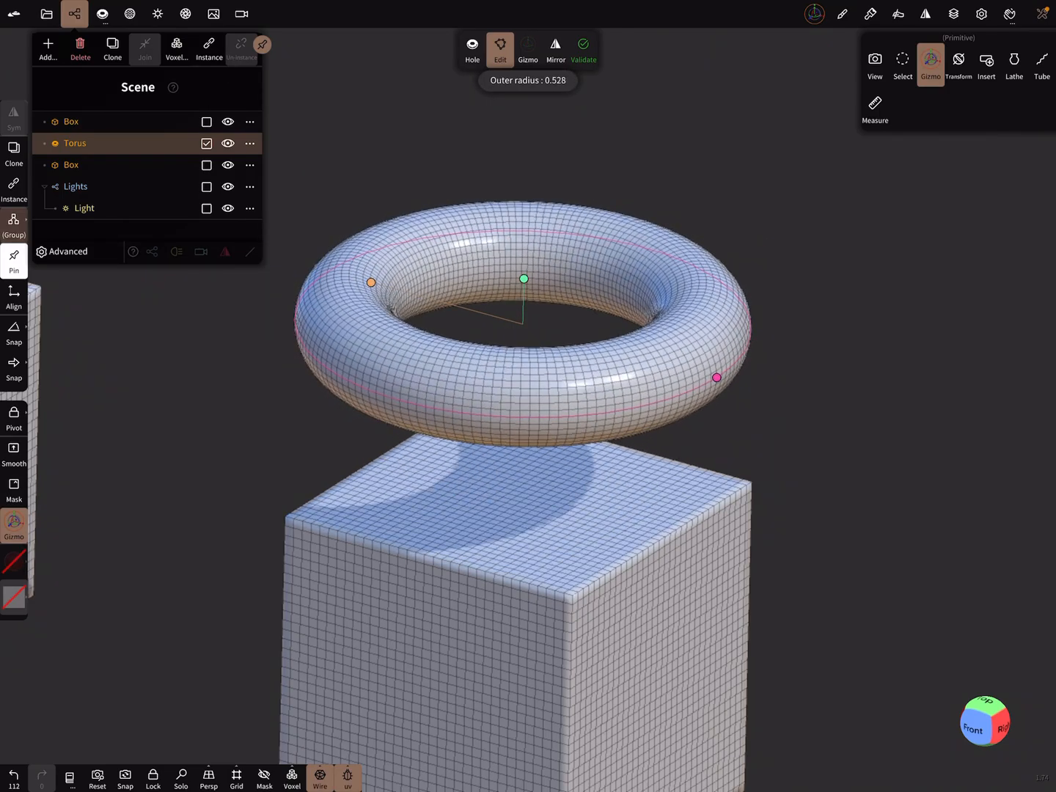
Step: Confirm the torus outer radius of 0.528 and return to the Gizmo
click(528, 44)
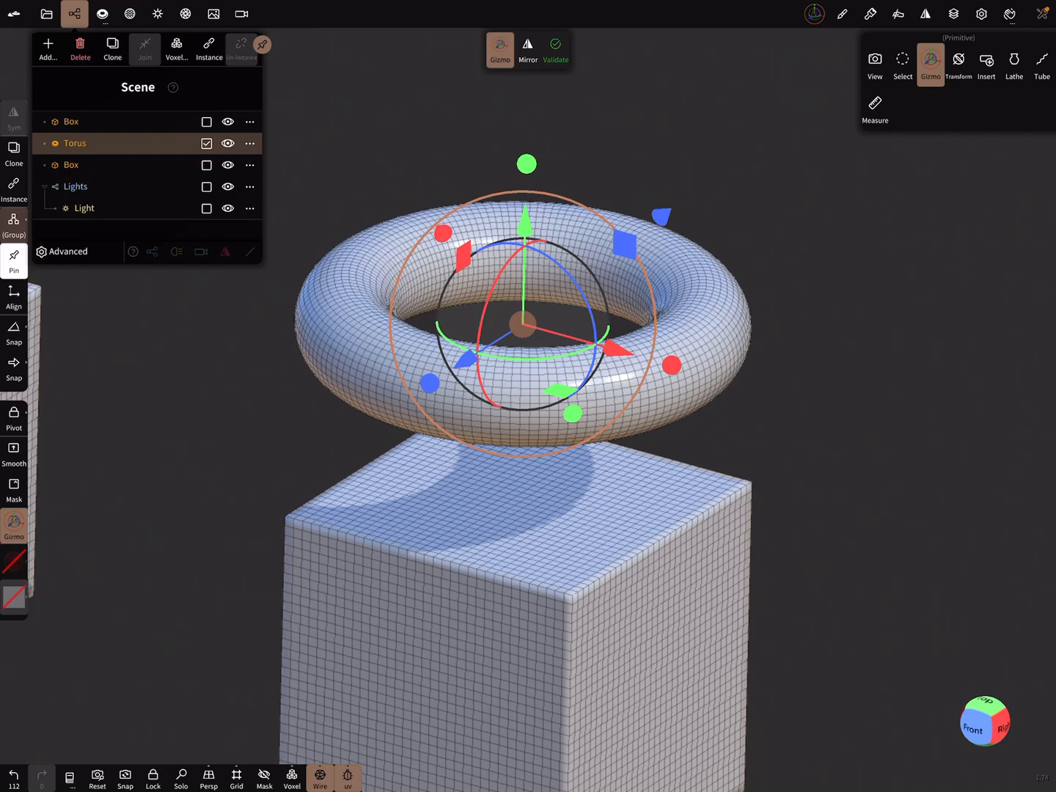